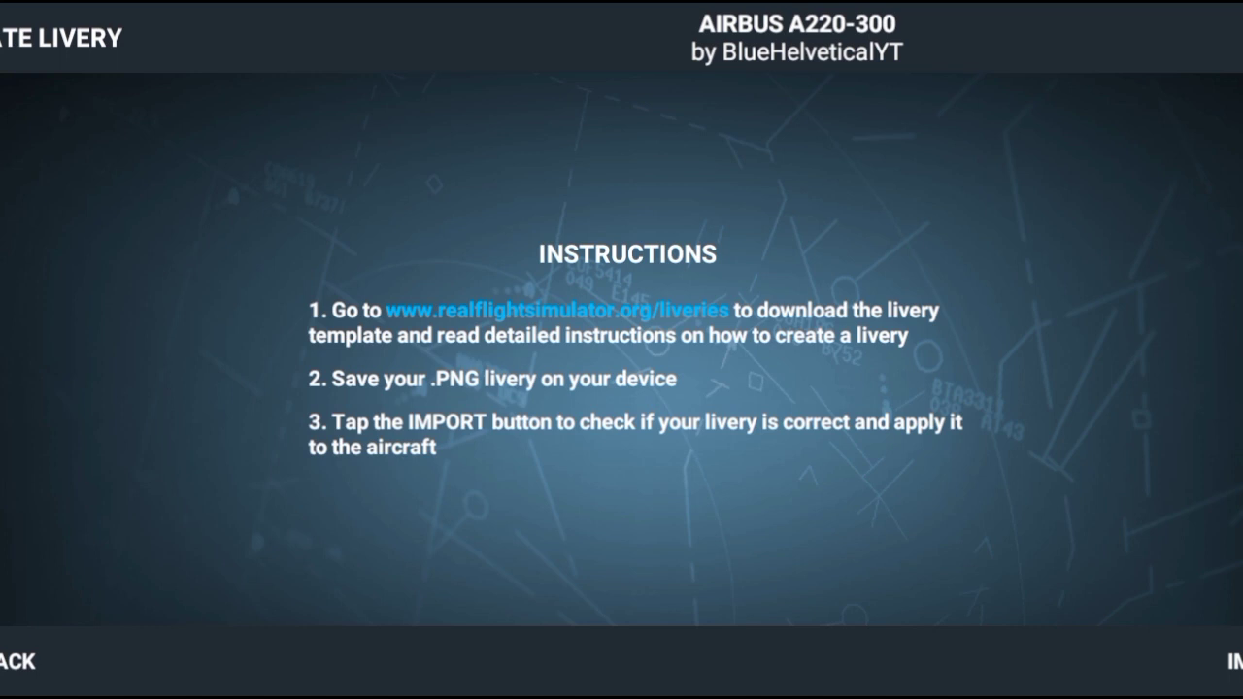
{"action": "left_click", "coordinate": [564, 314]}
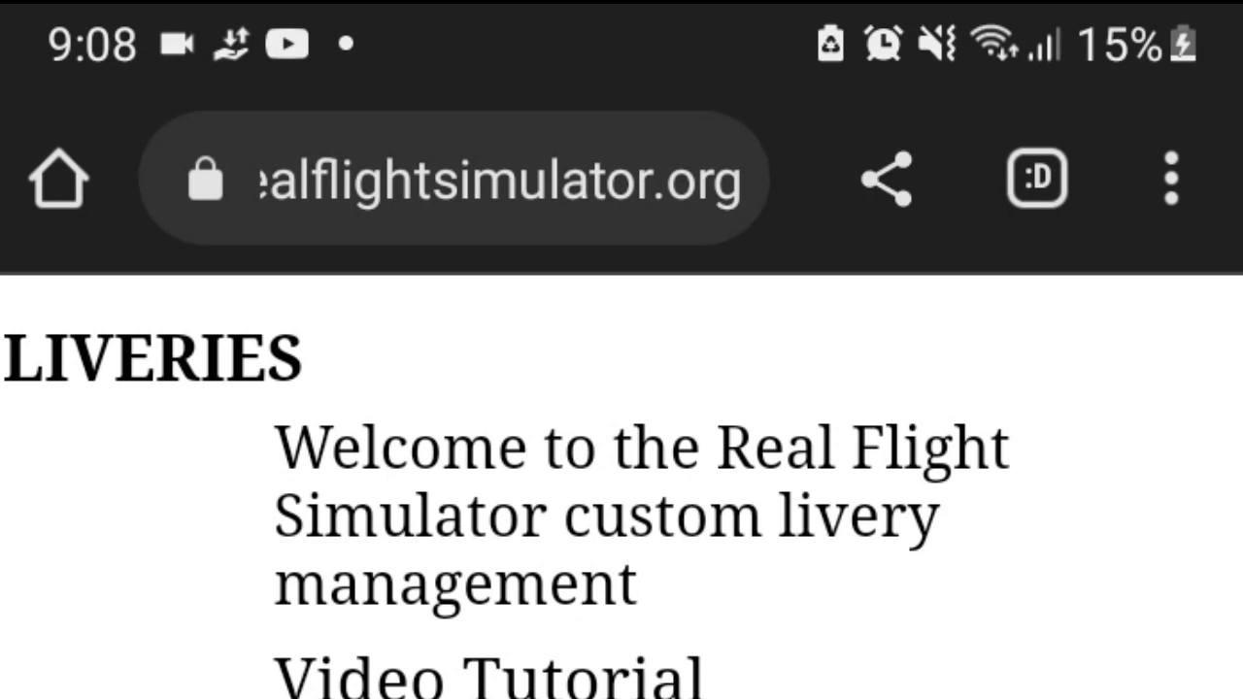
Step: Scroll down the liveries page to the Instructions and plane selection for the Boeing 737-200
{"action": "scroll", "scroll_direction": "down", "scroll_amount": 3}
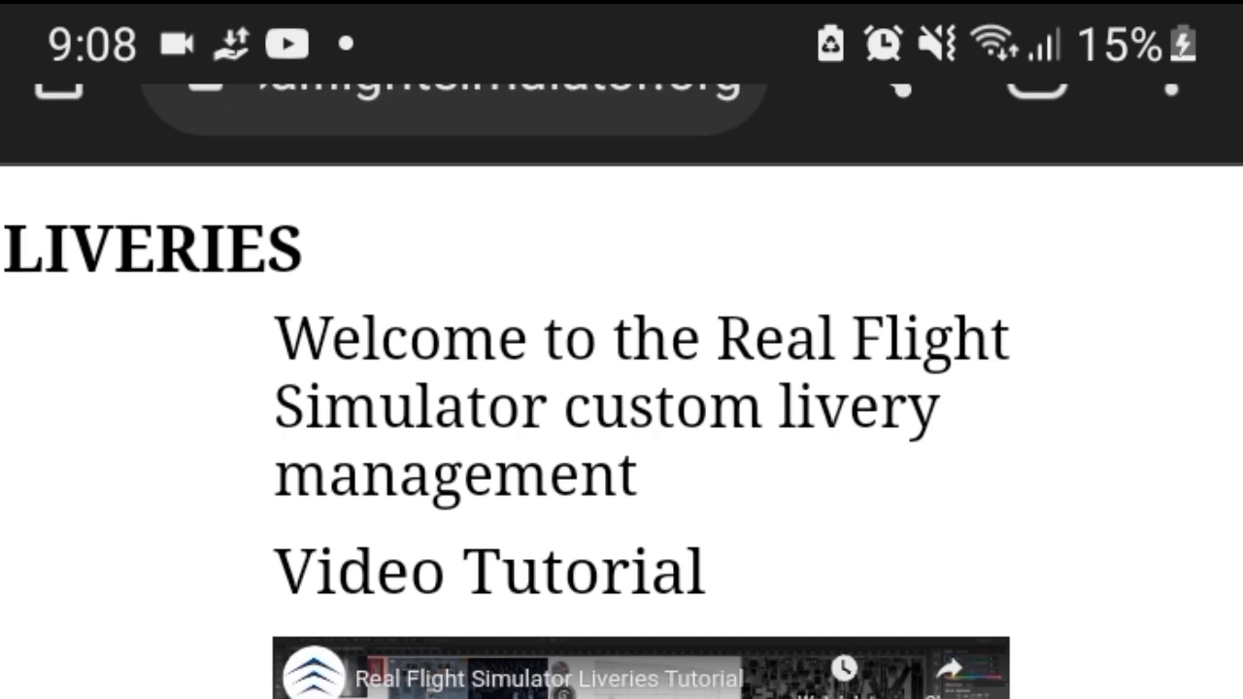
{"action": "scroll", "scroll_direction": "down", "scroll_amount": 3}
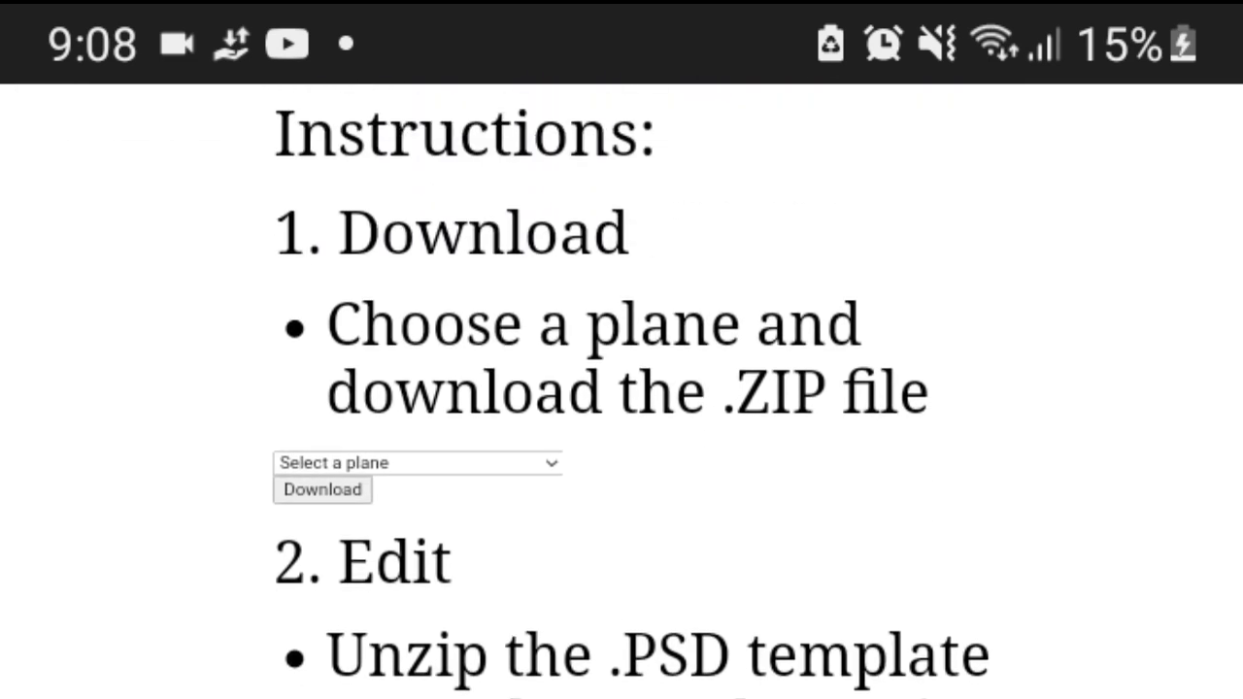
{"action": "scroll", "scroll_direction": "down", "scroll_amount": 3}
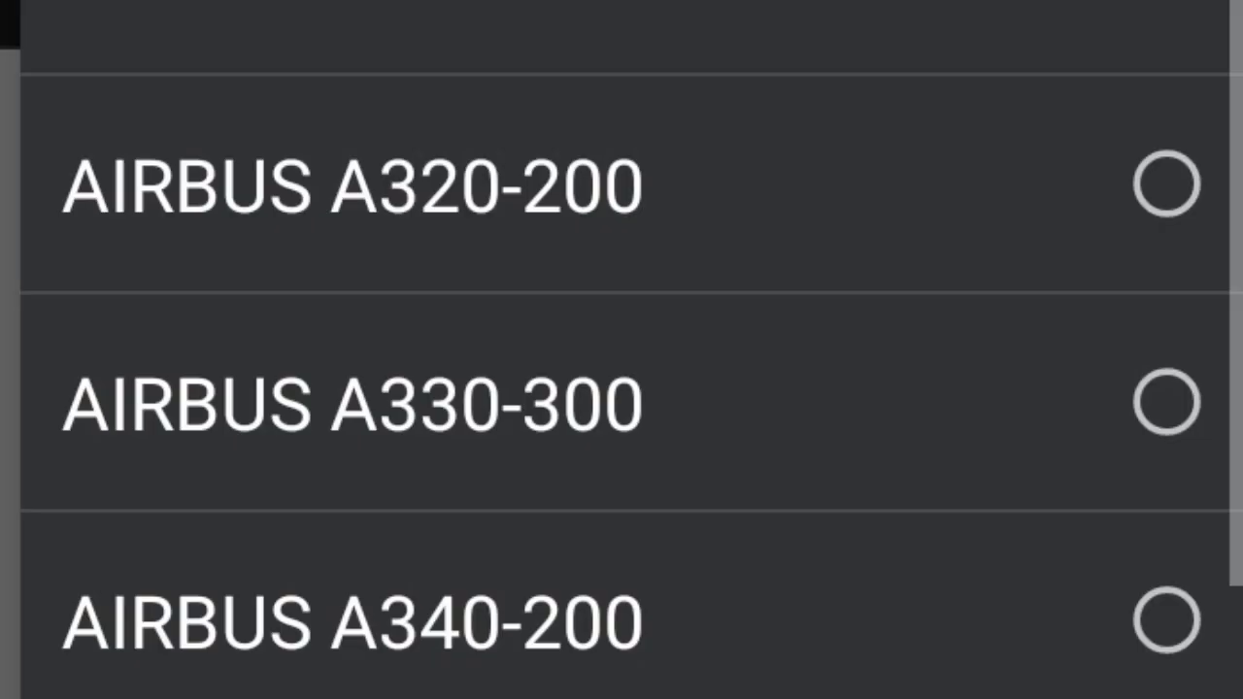
{"action": "scroll", "scroll_direction": "down", "scroll_amount": 3}
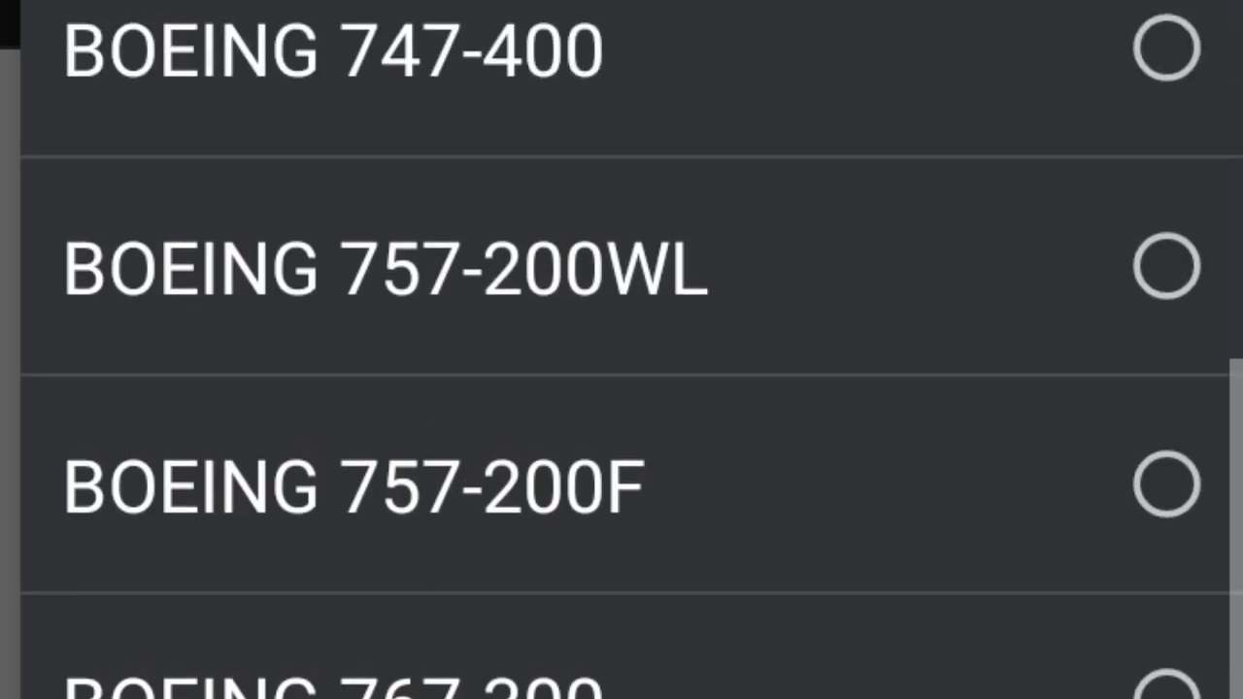
{"action": "scroll", "scroll_direction": "down", "scroll_amount": 3}
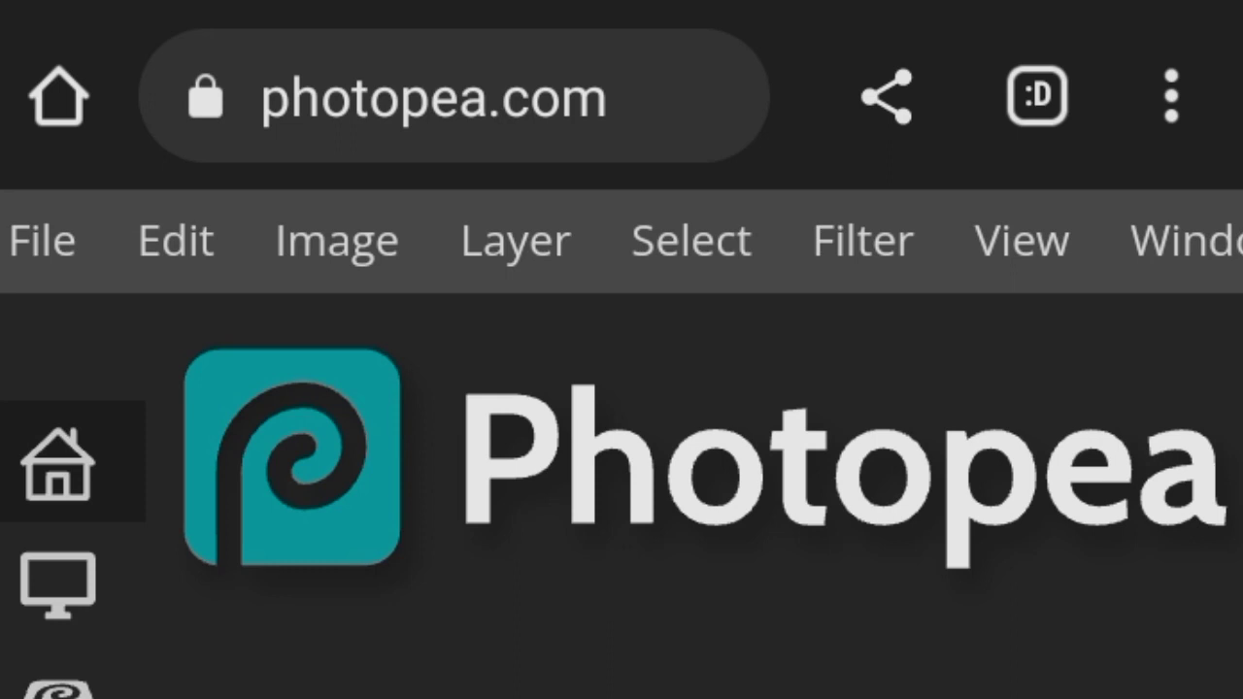
Step: Load the B737-200 PSD template from the device via File > Open
{"action": "scroll", "scroll_direction": "down", "scroll_amount": 3}
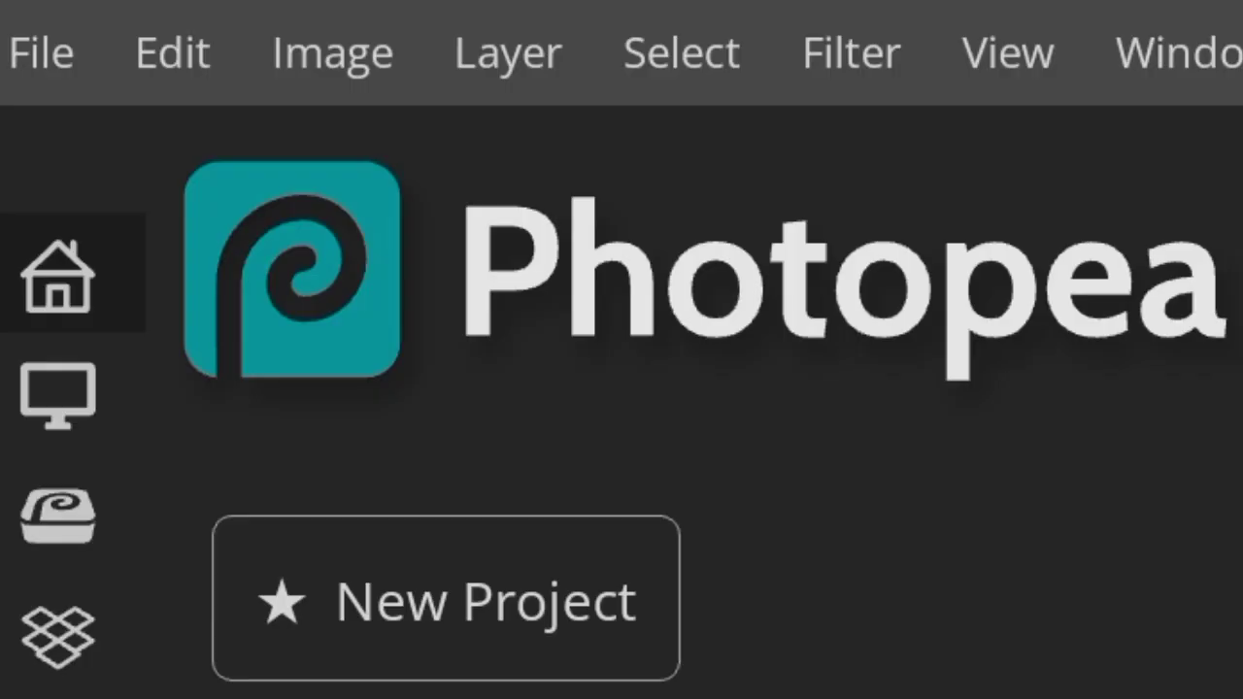
{"action": "left_click", "coordinate": [39, 53]}
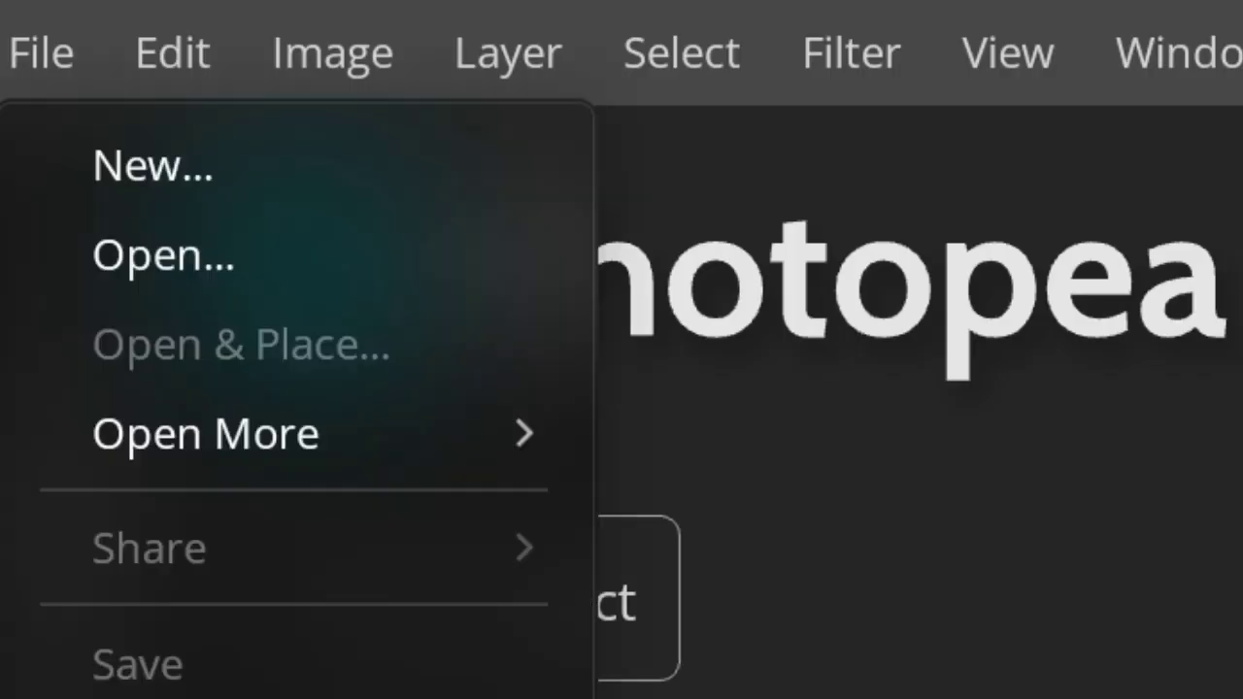
{"action": "left_click", "coordinate": [41, 50]}
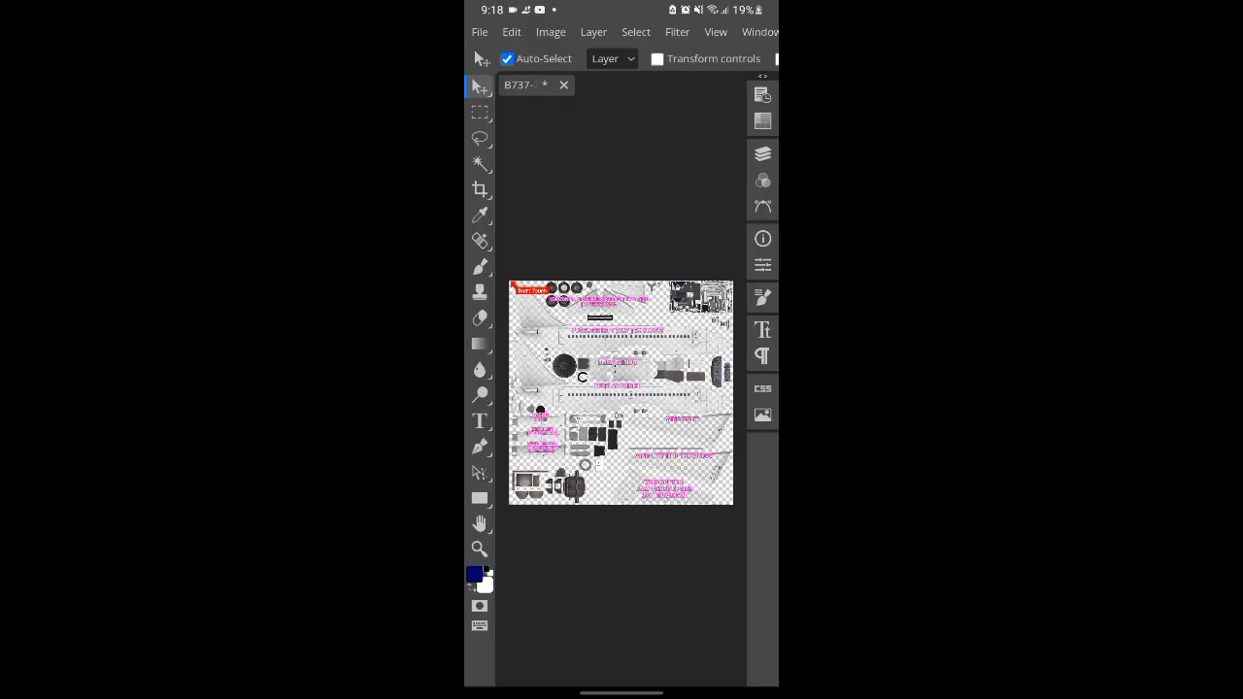
Step: Review the template layers and begin a 4096 × 4096 PNG export named B737-200_LiveryTemplate_v1
{"action": "left_click", "coordinate": [761, 154]}
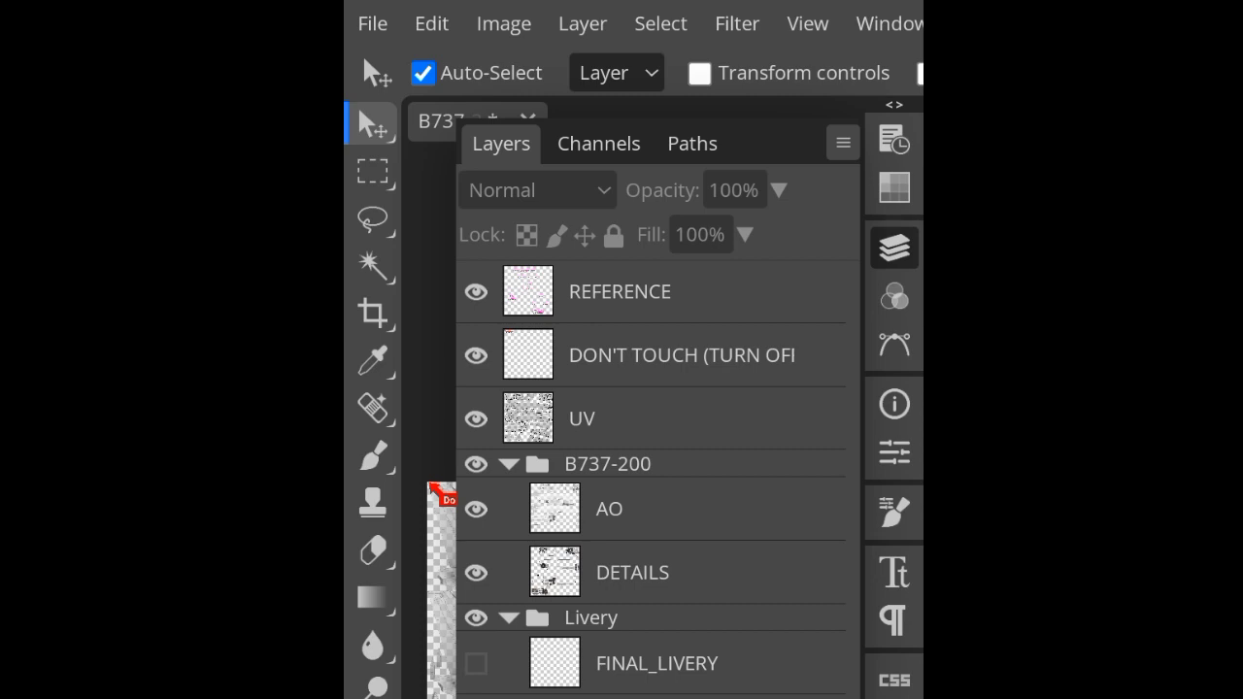
{"action": "scroll", "scroll_direction": "down", "scroll_amount": 3}
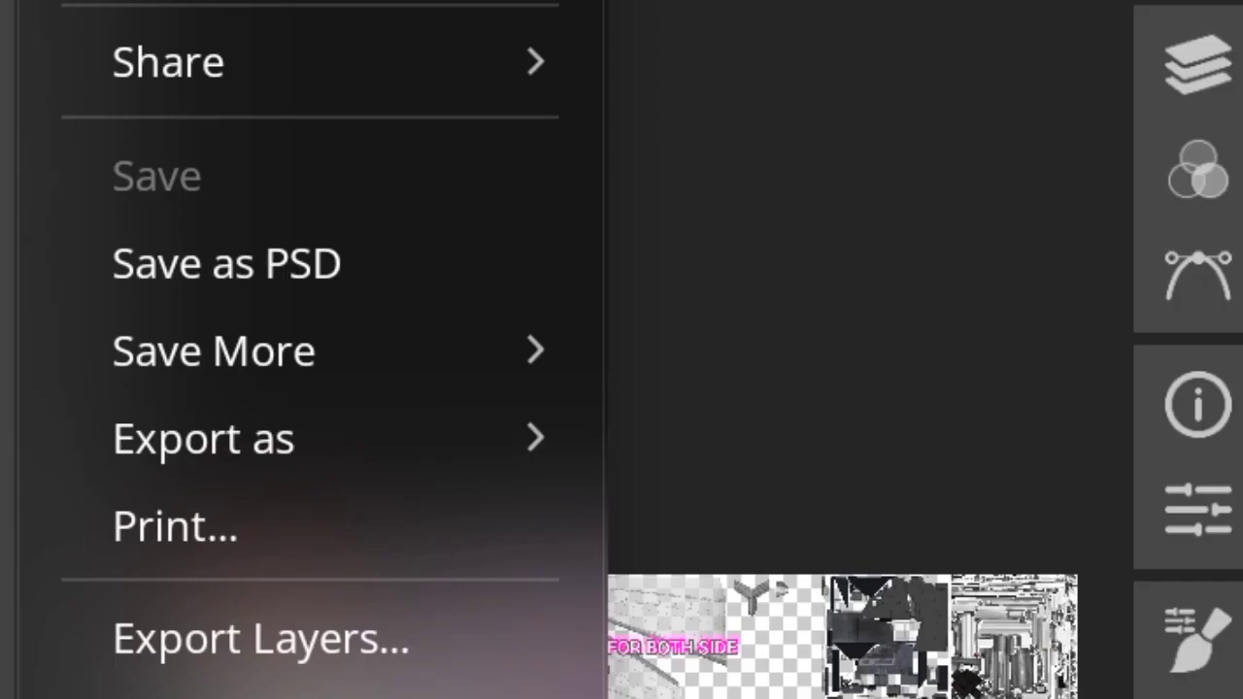
{"action": "left_click", "coordinate": [204, 439]}
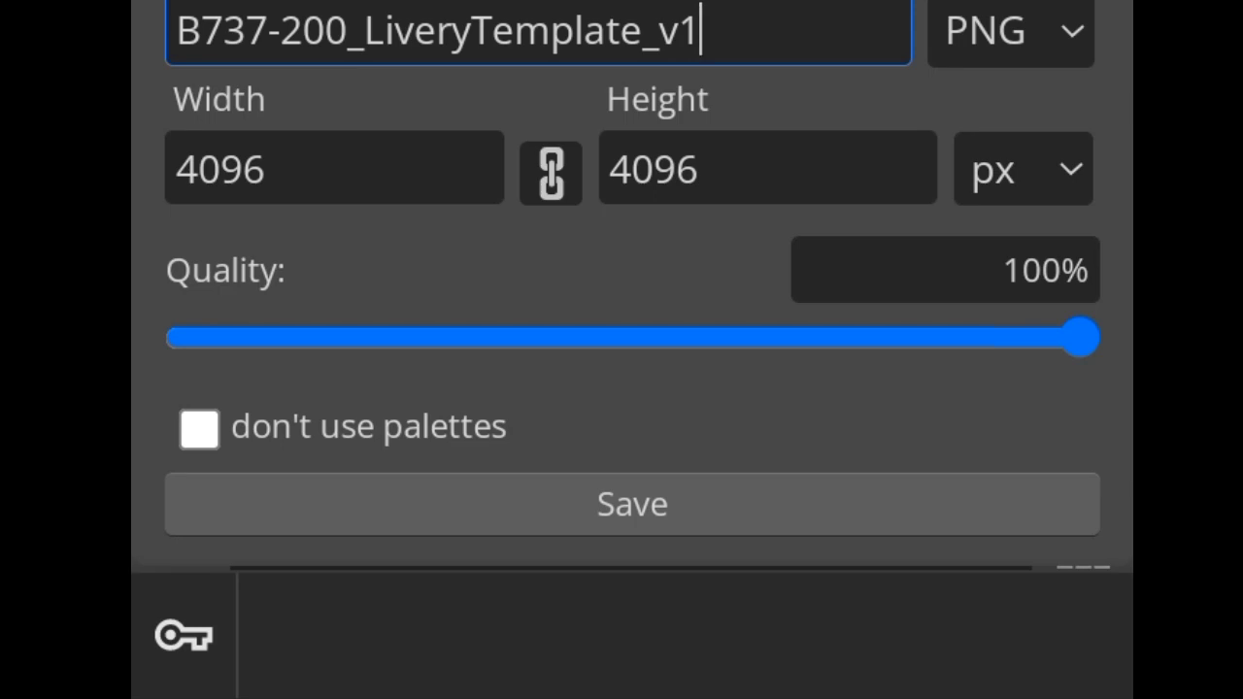
Step: Save the first PNG export, then show only the FINAL_LIVERY layer
{"action": "left_click", "coordinate": [633, 505]}
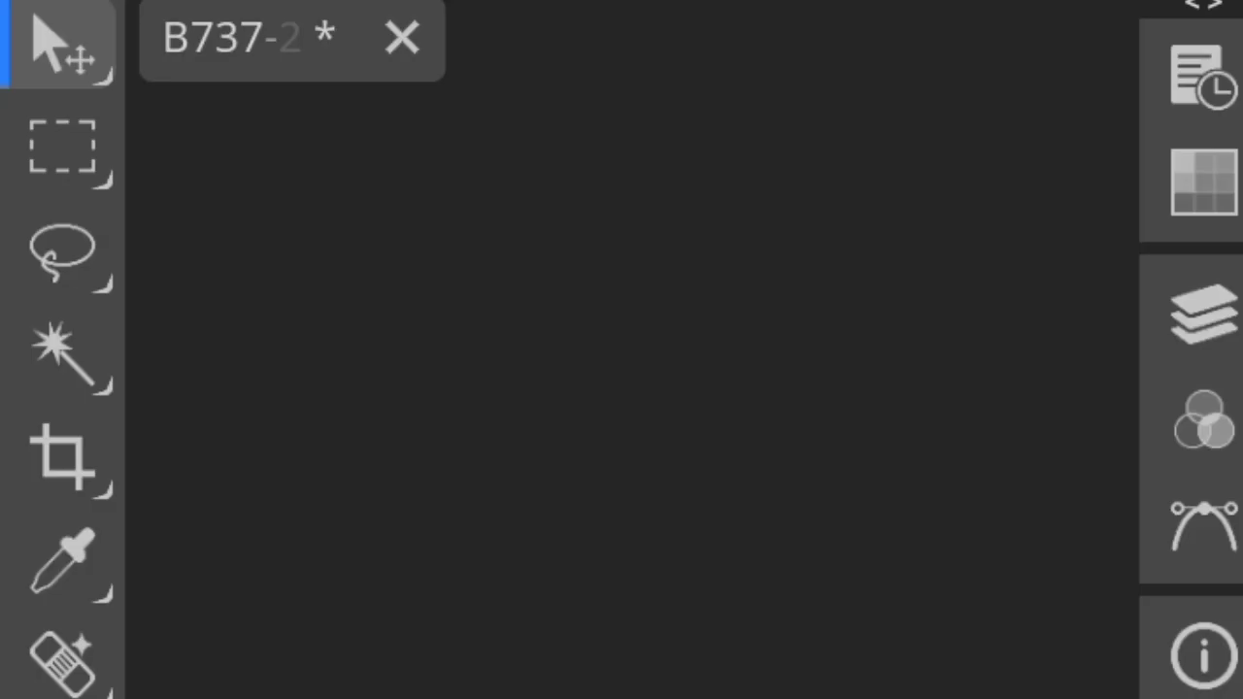
{"action": "left_click", "coordinate": [1197, 320]}
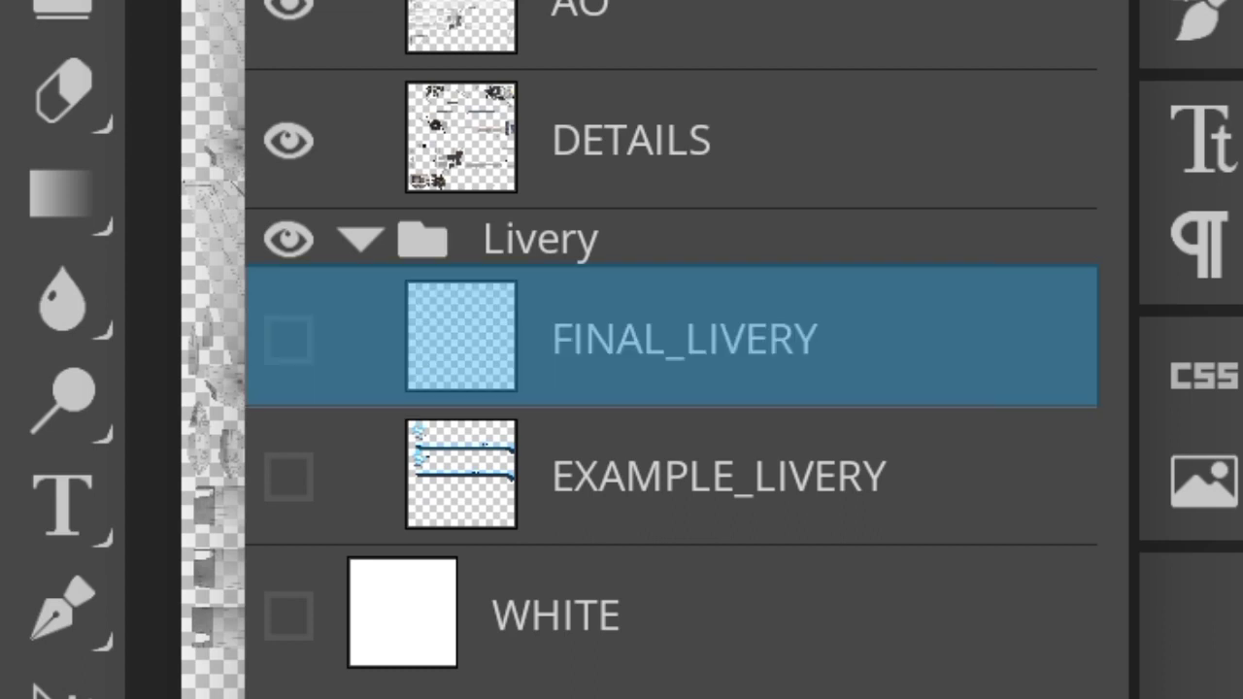
{"action": "left_click", "coordinate": [287, 338]}
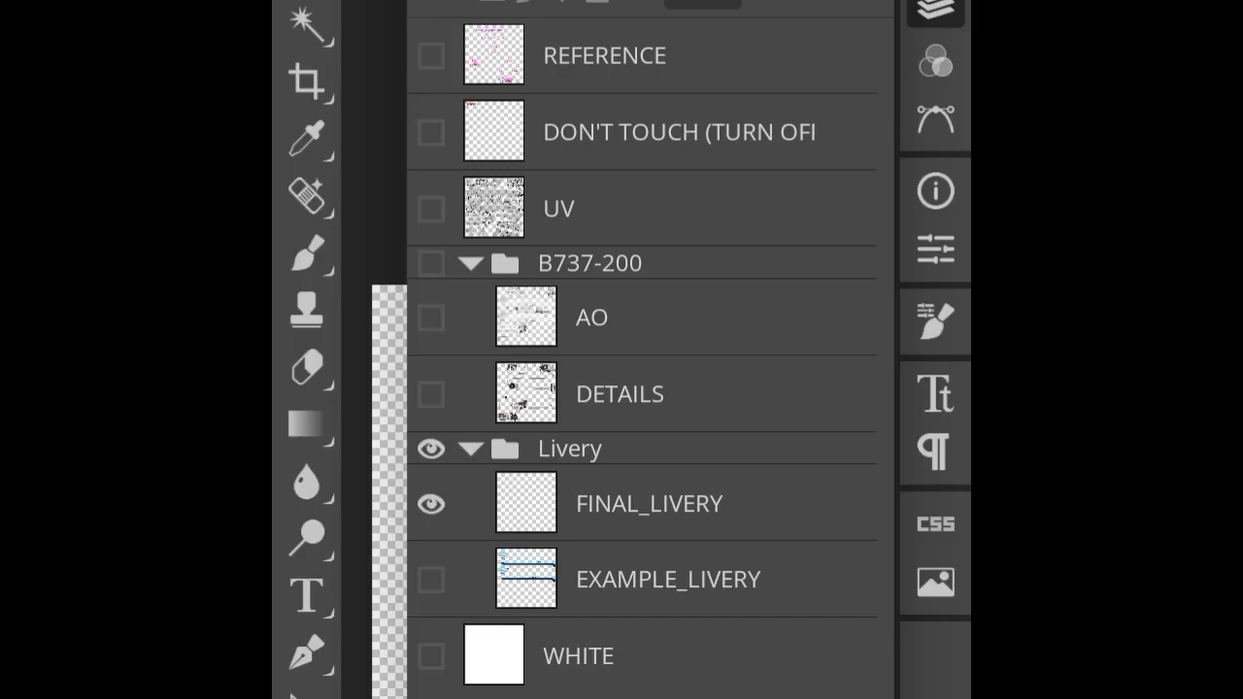
Step: Export the template again as a PNG through File > Export as
{"action": "left_click", "coordinate": [43, 134]}
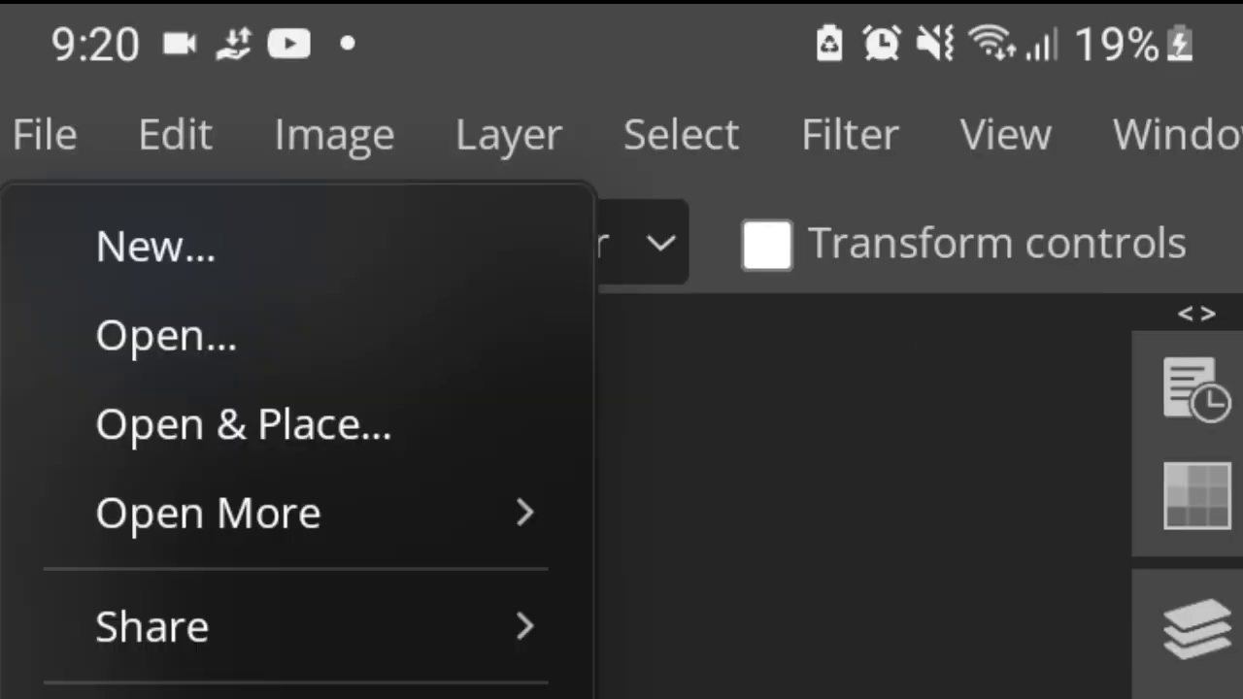
{"action": "scroll", "scroll_direction": "down", "scroll_amount": 3}
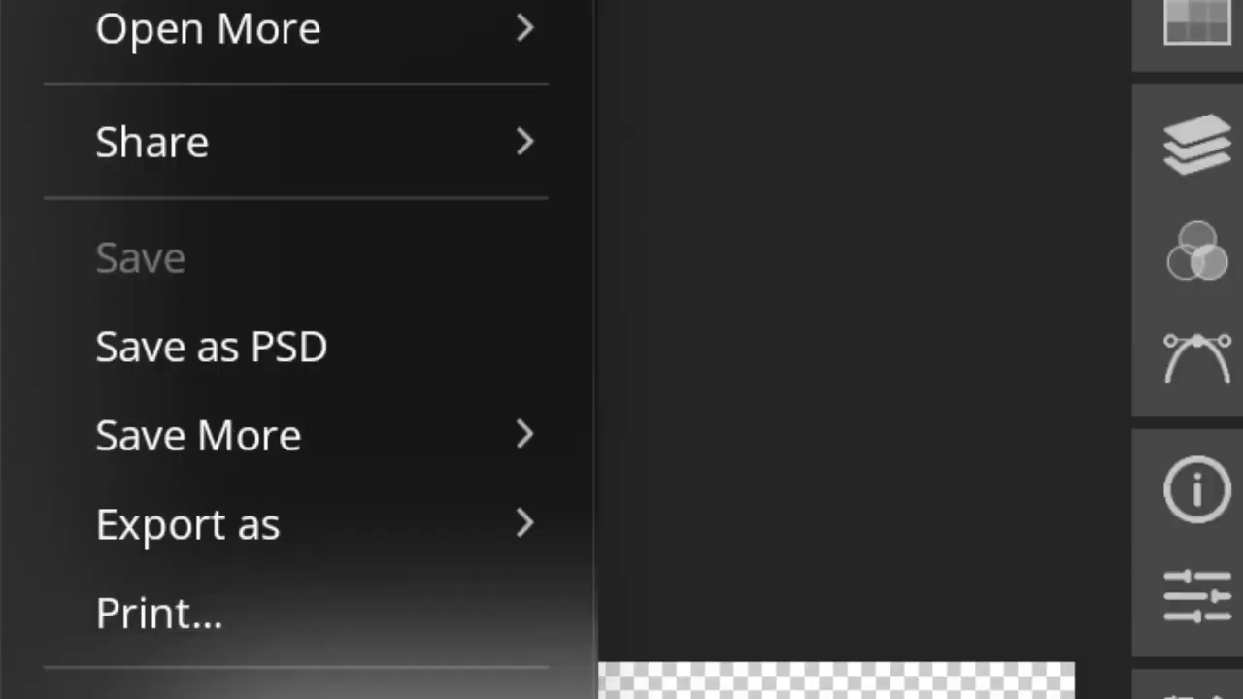
{"action": "left_click", "coordinate": [188, 525]}
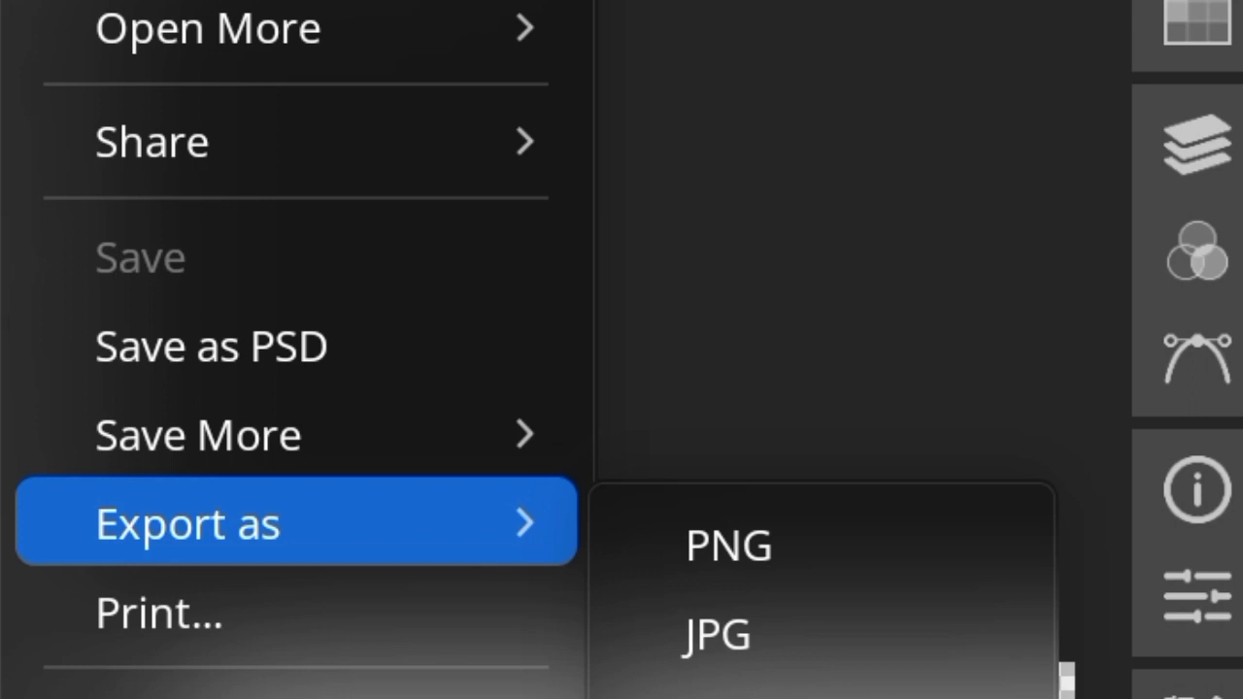
{"action": "left_click", "coordinate": [726, 546]}
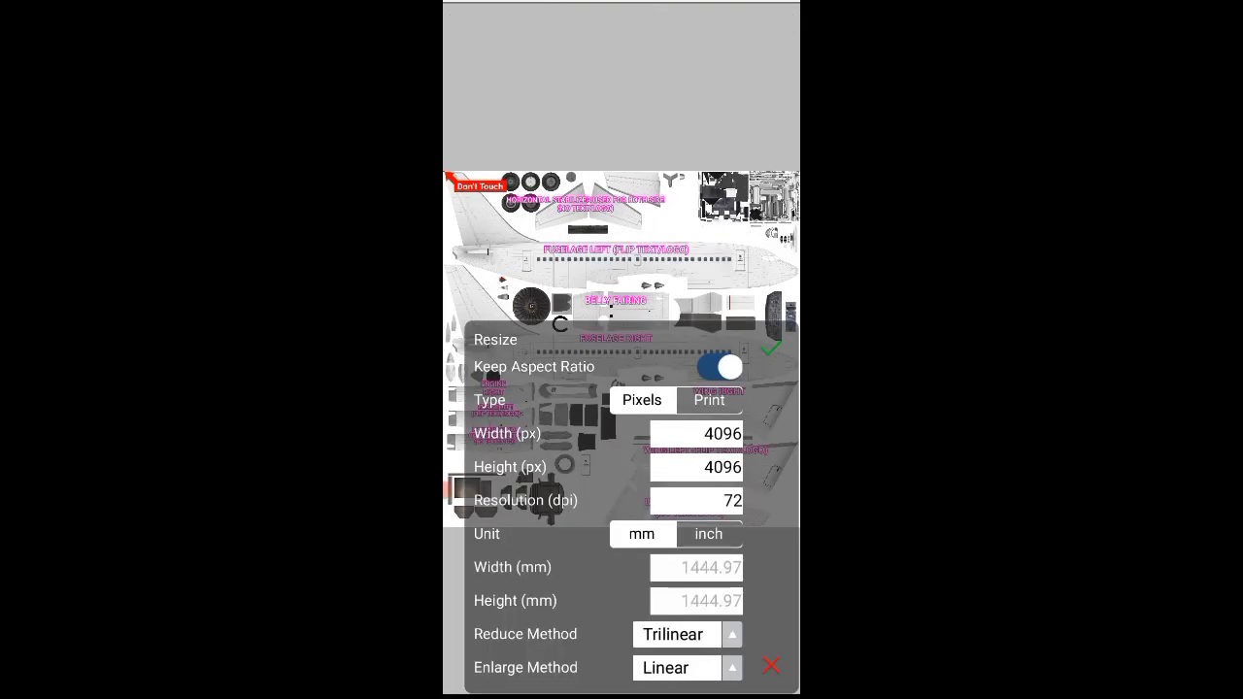
Step: Accept the imported template at 4096 × 4096 pixels and place it on the canvas
{"action": "left_click", "coordinate": [771, 349]}
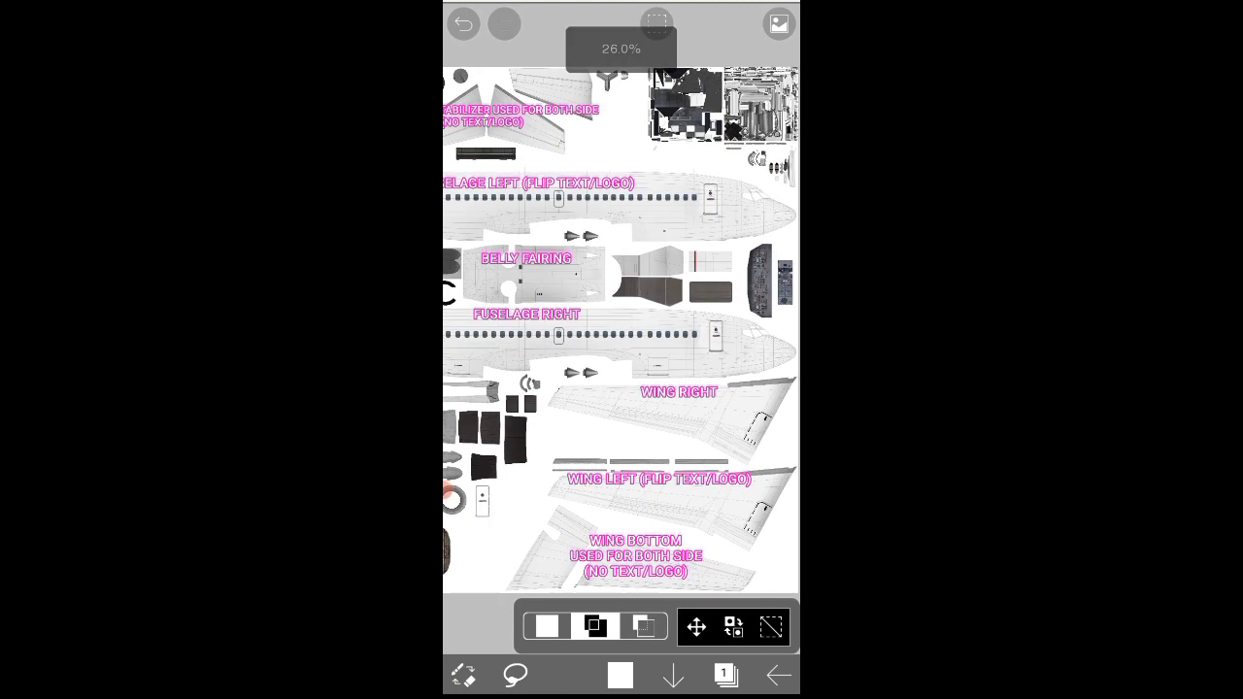
{"action": "scroll", "scroll_direction": "down", "scroll_amount": 3}
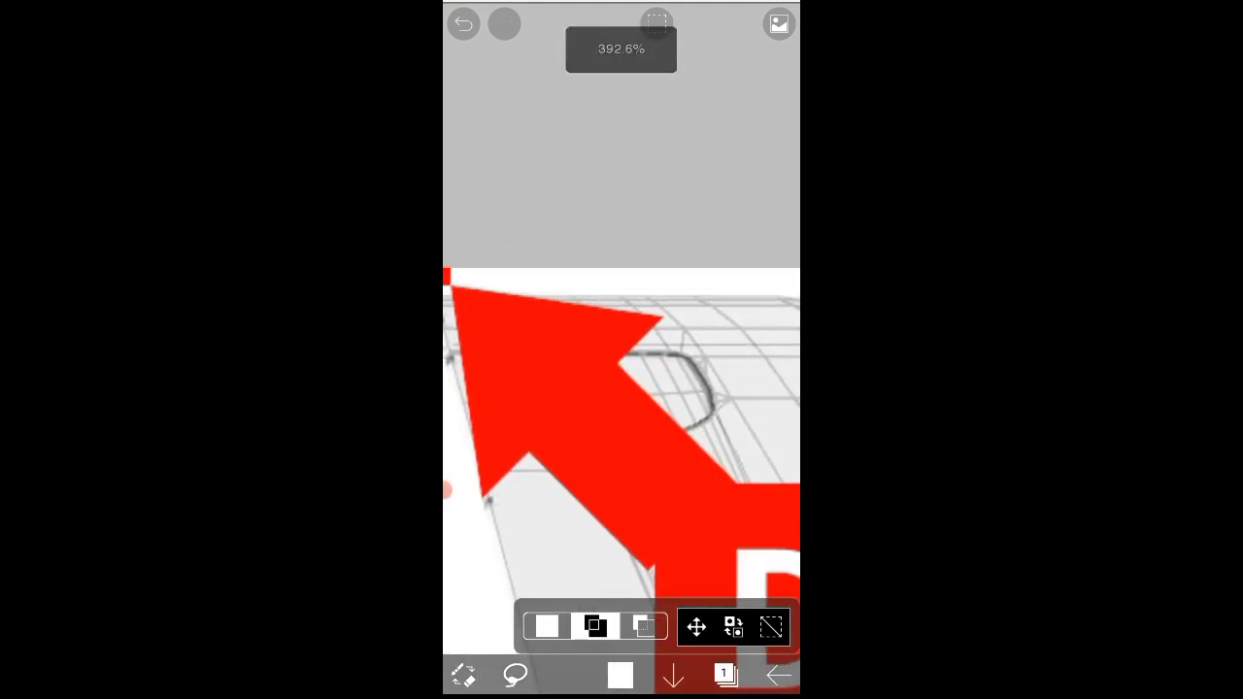
{"action": "left_click", "coordinate": [725, 676]}
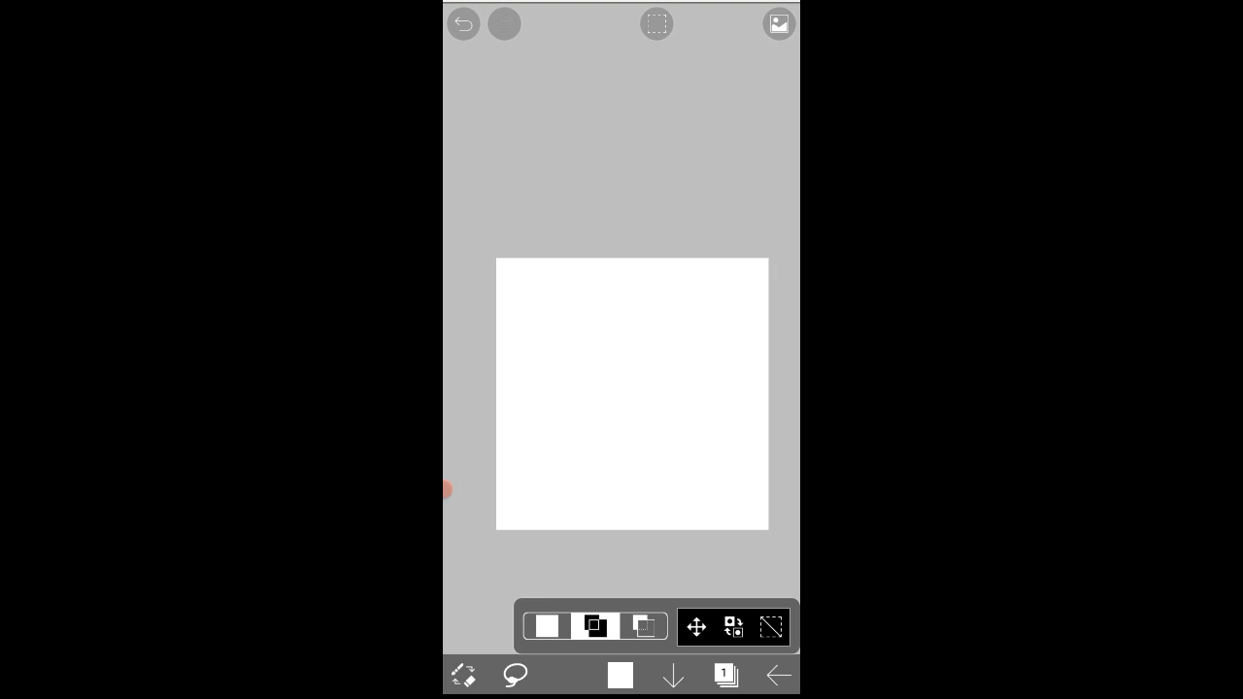
Step: Fade template layer 15 to 50% opacity and select layer 2 for painting
{"action": "left_click", "coordinate": [722, 676]}
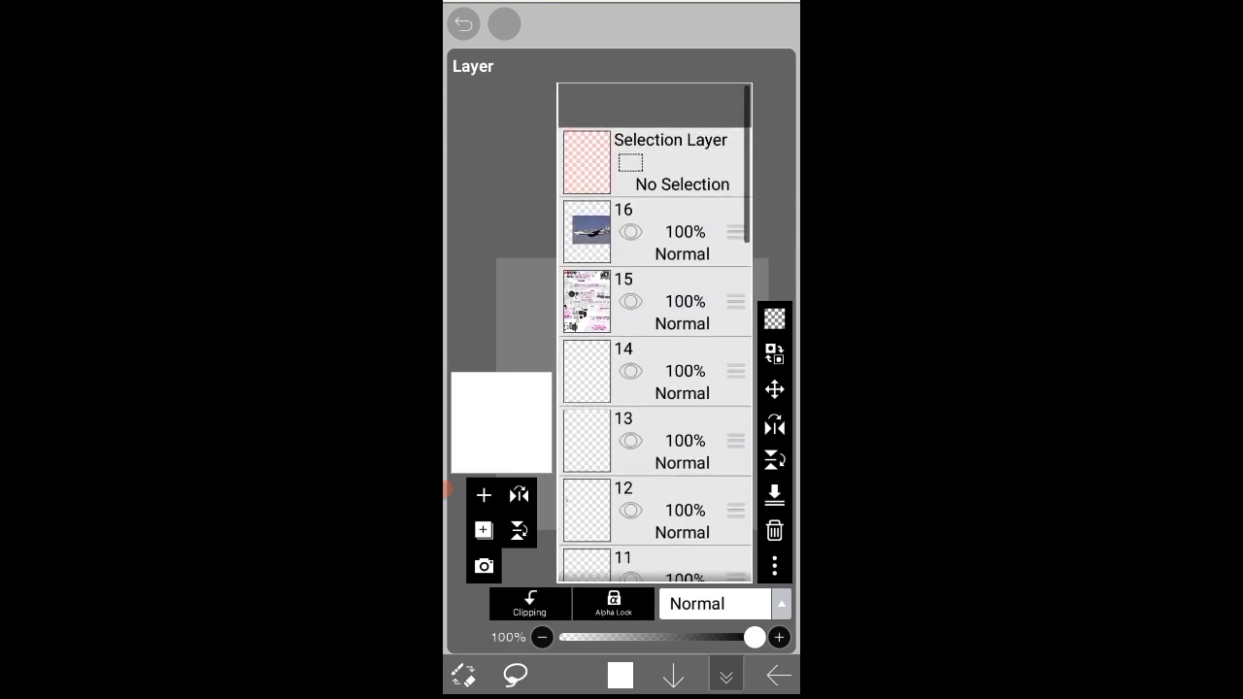
{"action": "left_click", "coordinate": [656, 301]}
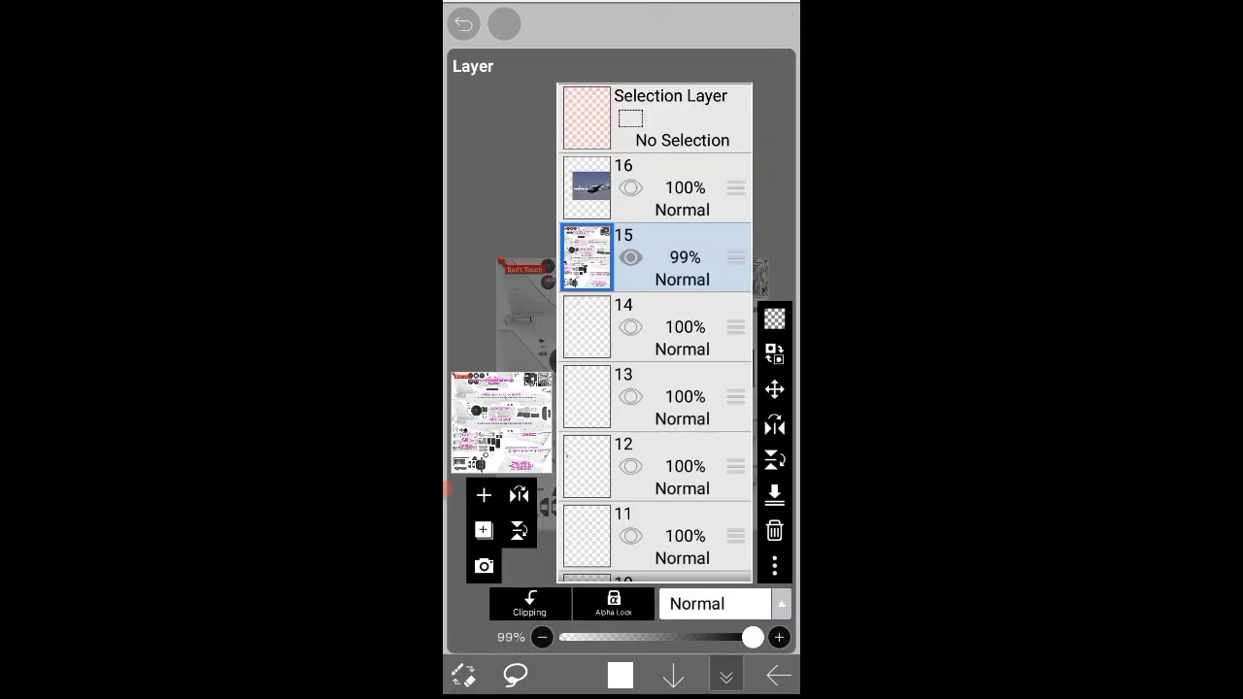
{"action": "left_click_drag", "start_coordinate": [754, 637], "coordinate": [670, 637]}
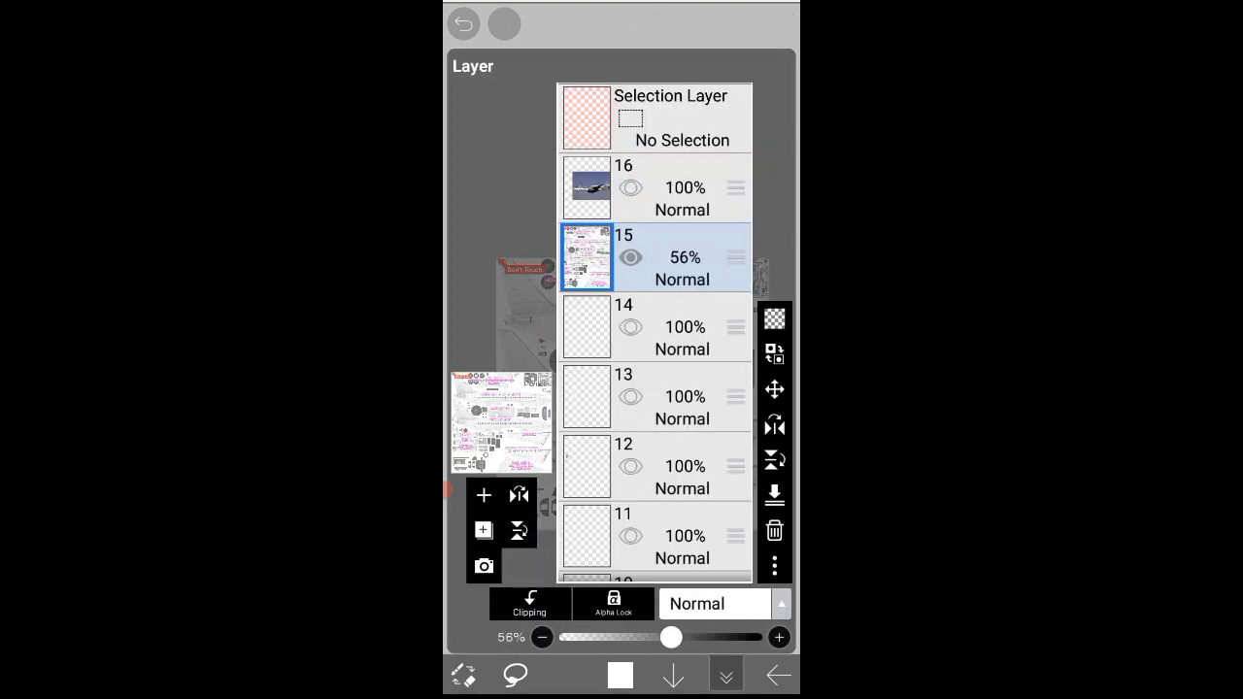
{"action": "left_click_drag", "start_coordinate": [672, 637], "coordinate": [660, 637]}
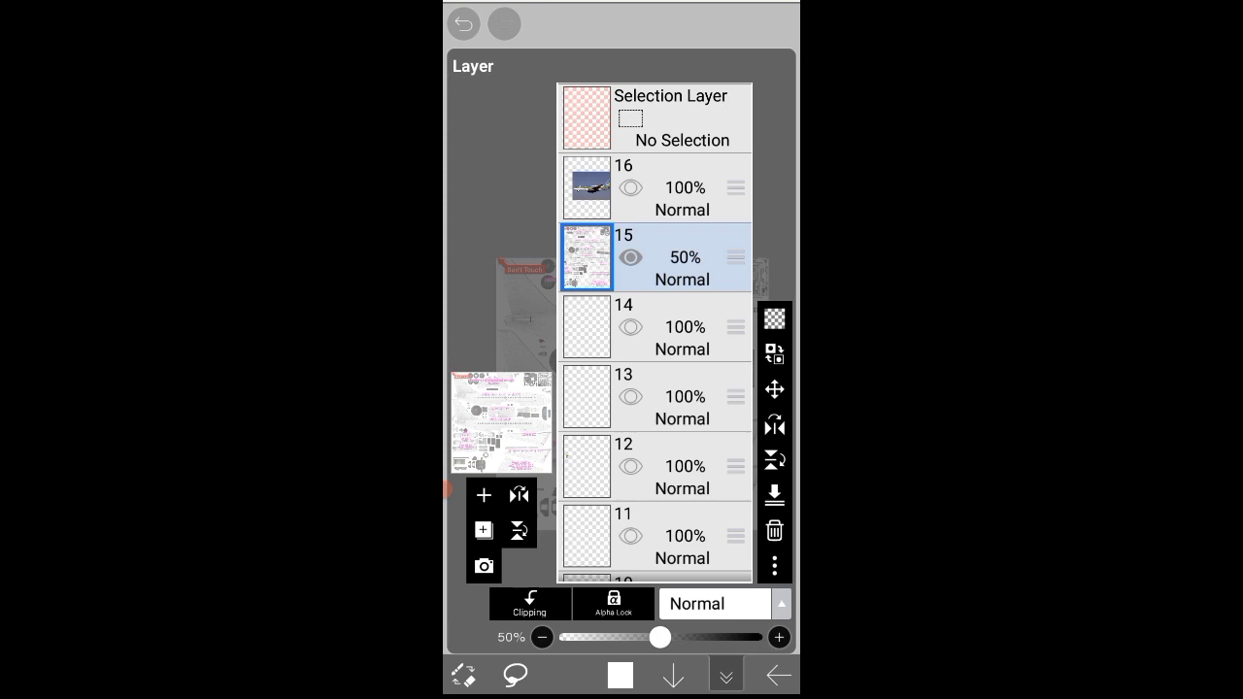
{"action": "scroll", "scroll_direction": "down", "scroll_amount": 3}
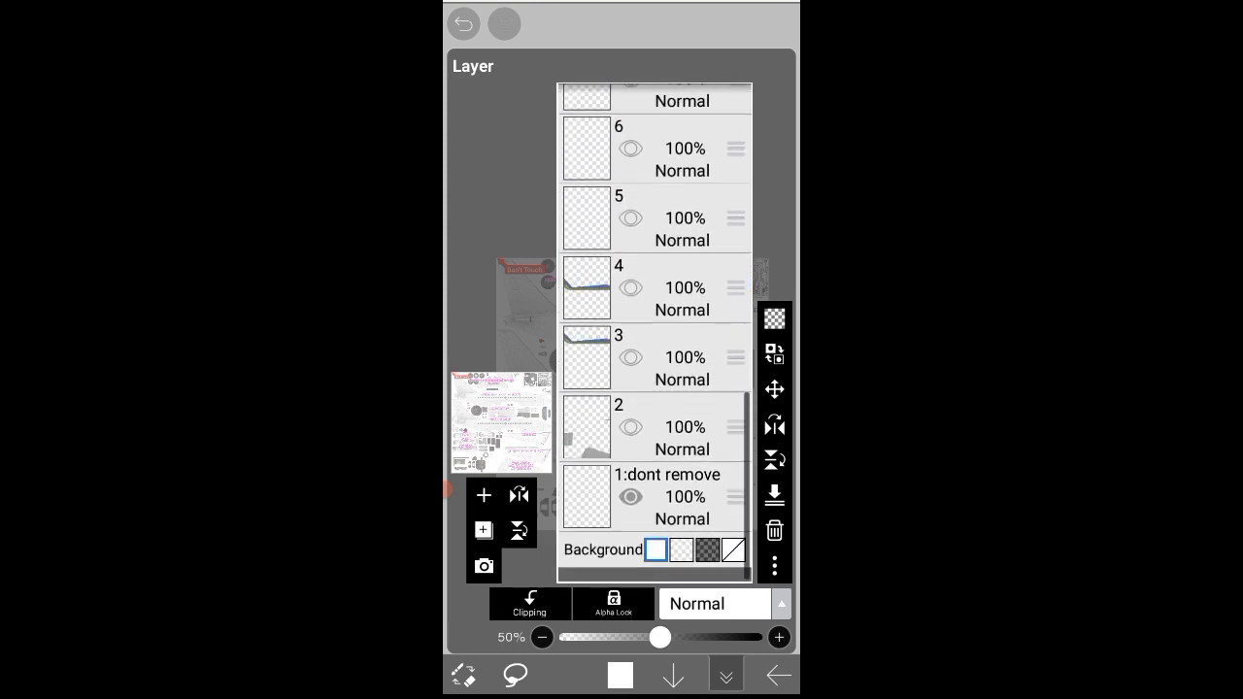
{"action": "left_click", "coordinate": [668, 497]}
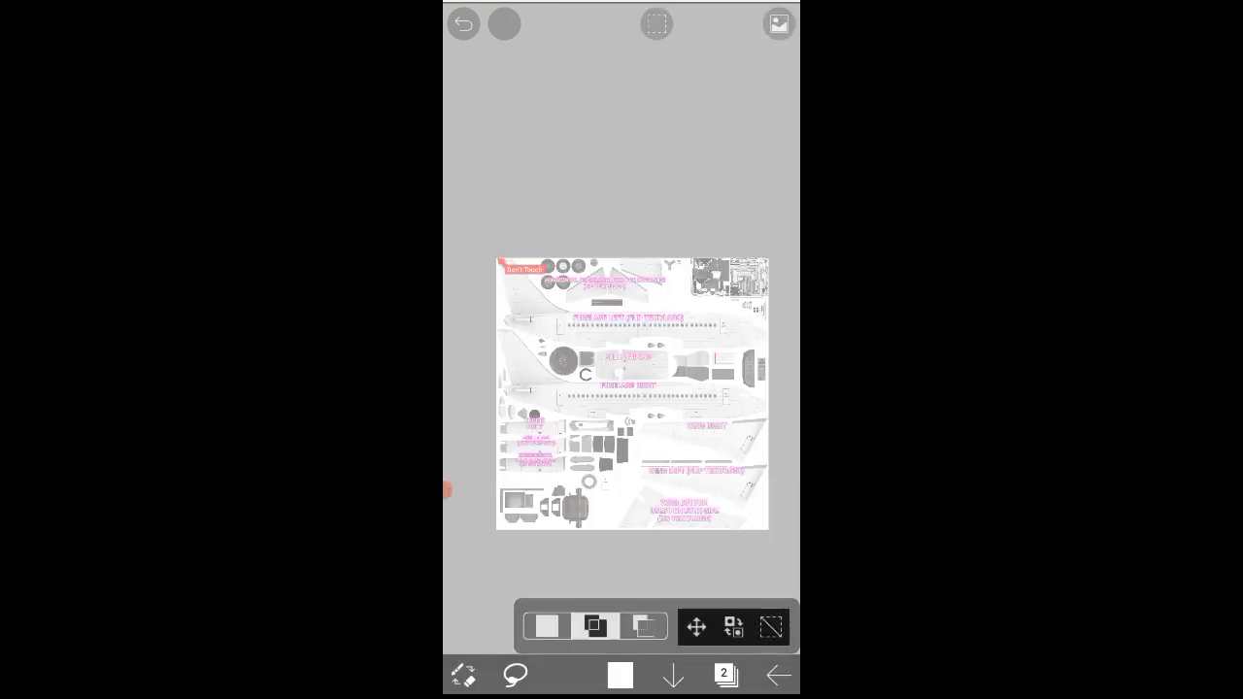
Step: Brush blue and green fuselage stripes, then save the livery as a transparent PNG
{"action": "left_click", "coordinate": [620, 674]}
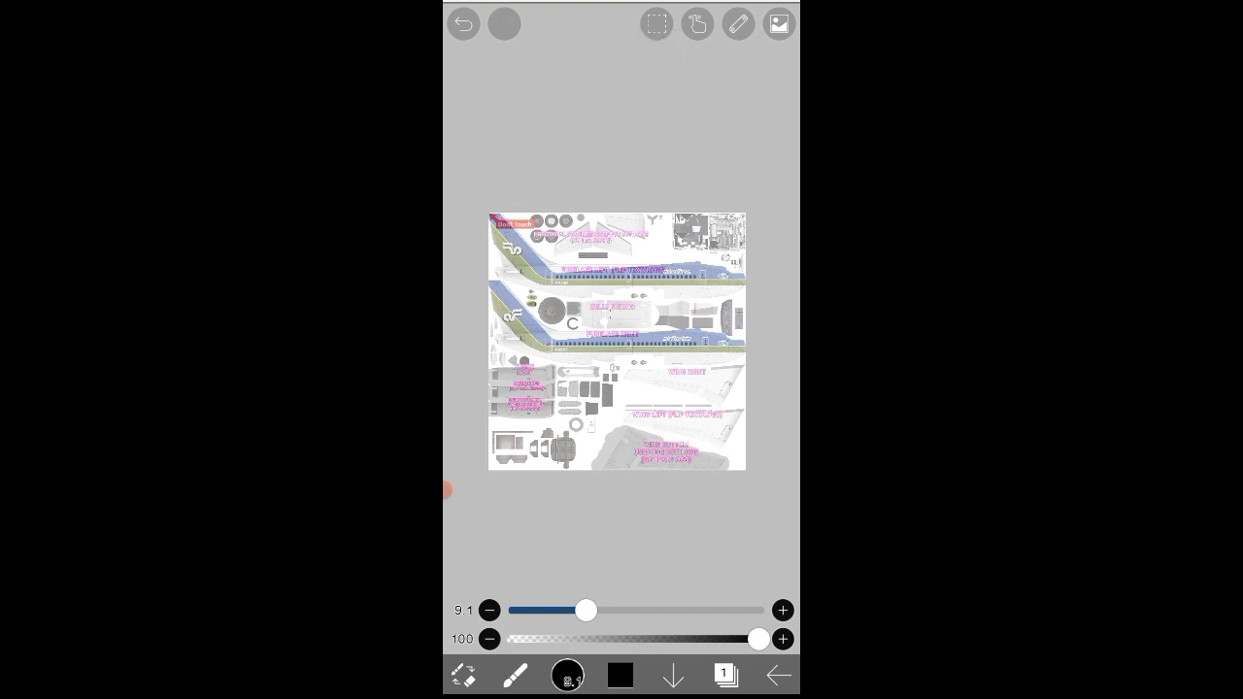
{"action": "left_click", "coordinate": [726, 676]}
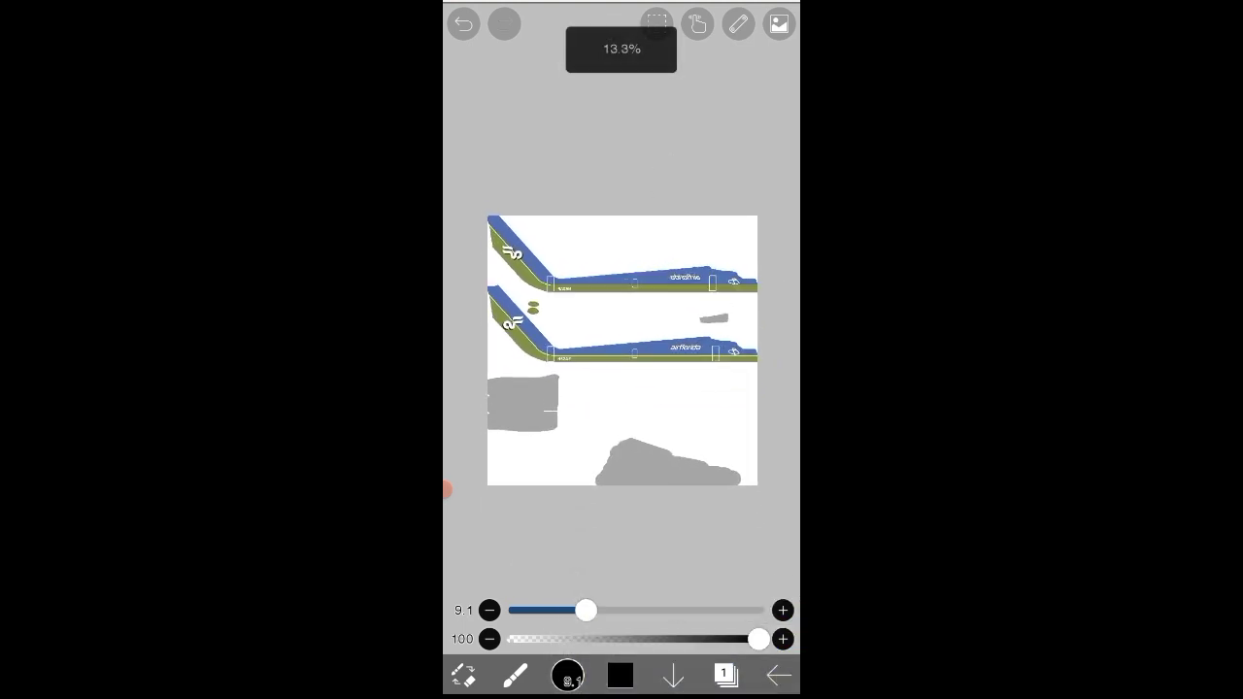
{"action": "left_click", "coordinate": [723, 676]}
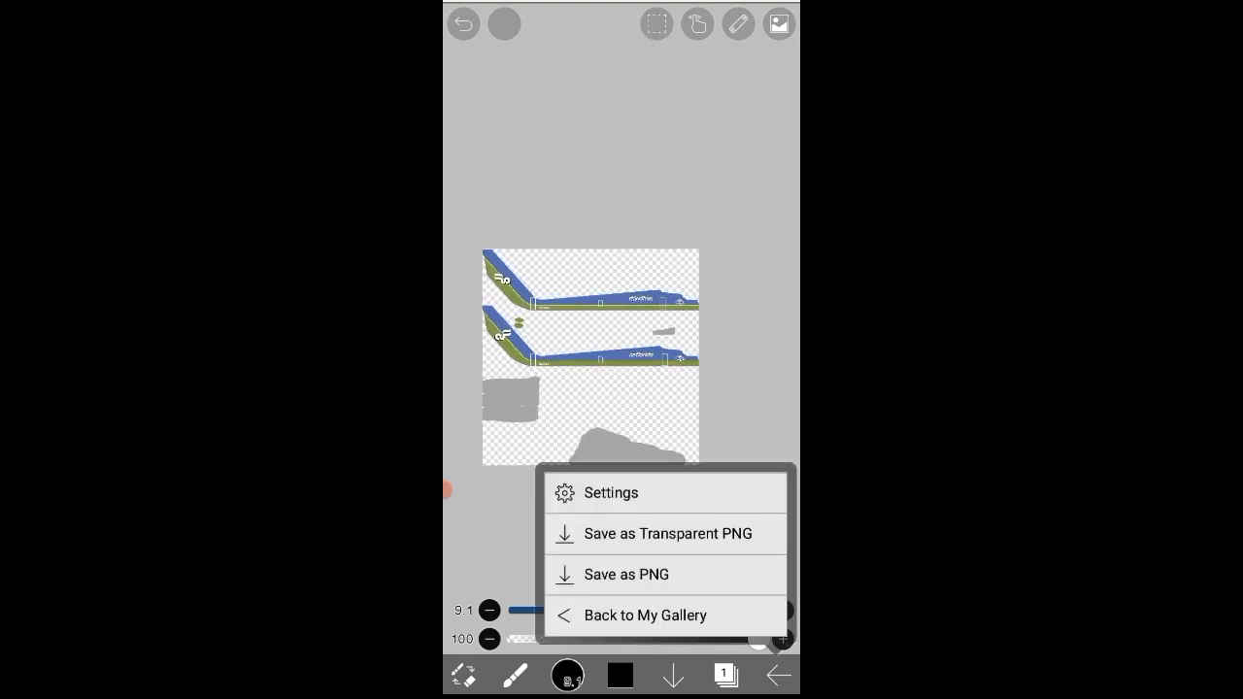
{"action": "left_click", "coordinate": [668, 533]}
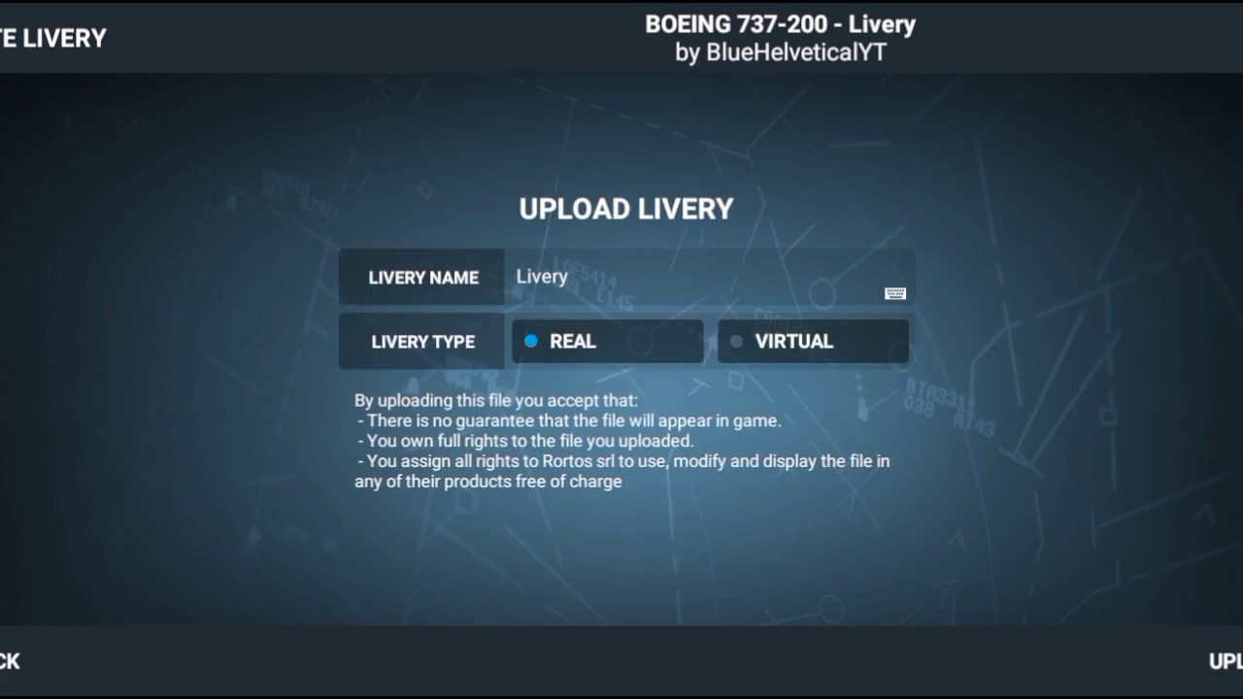
Step: Select the Livery Name field on the Boeing 737-200 upload form for editing
{"action": "left_click", "coordinate": [699, 276]}
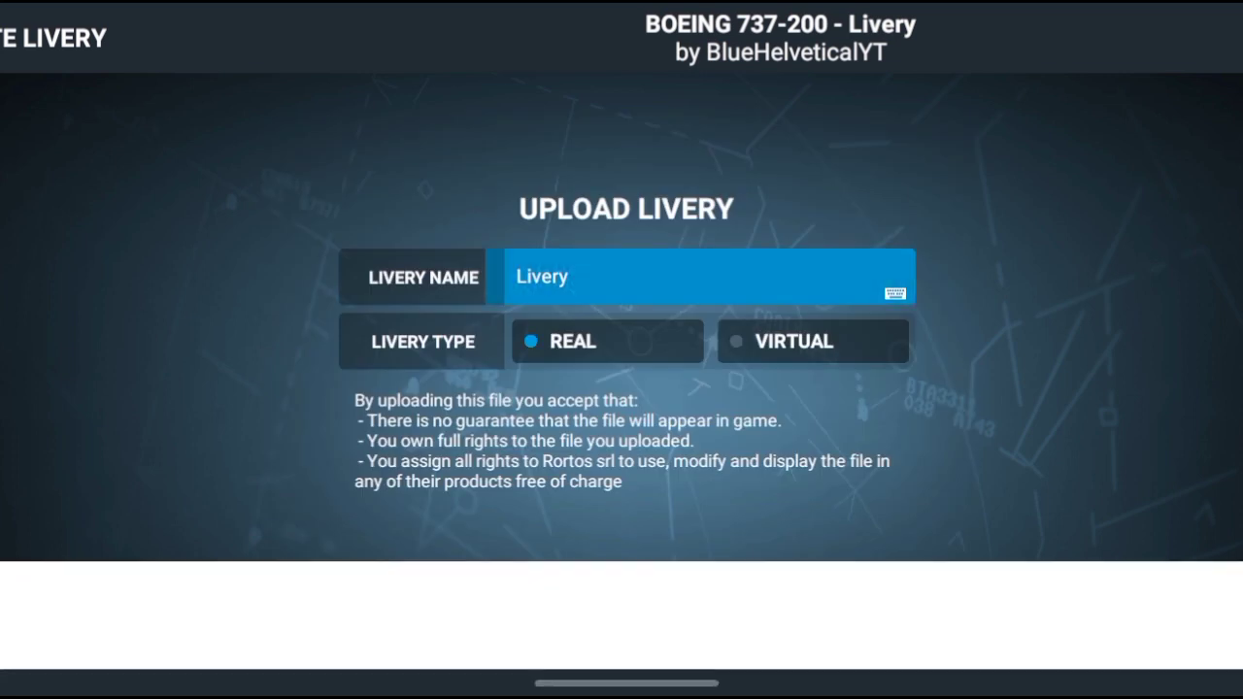